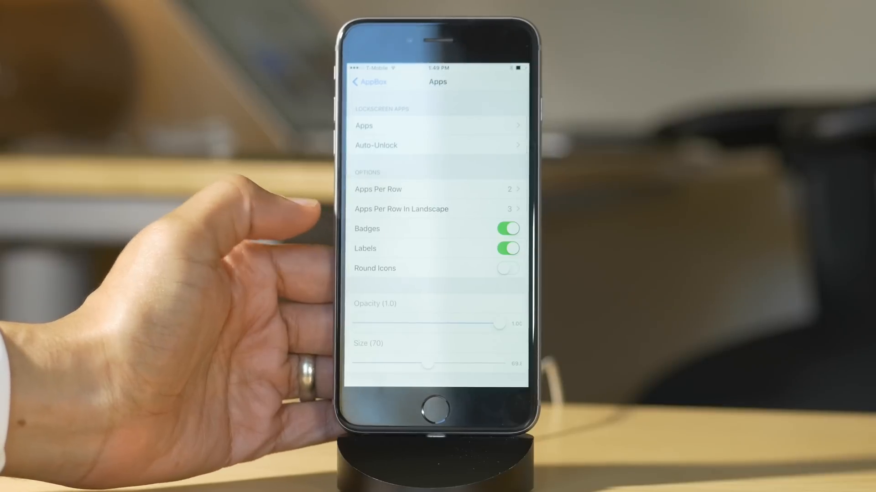
Begin a new note reading 'ggff' in the Notes App View from the lock screen.
scroll("up", 3)
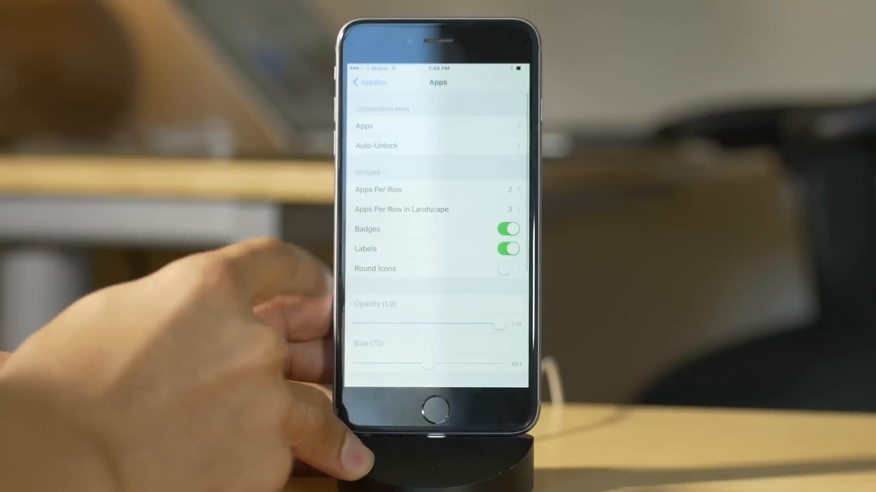
left_click(375, 146)
type("Gde")
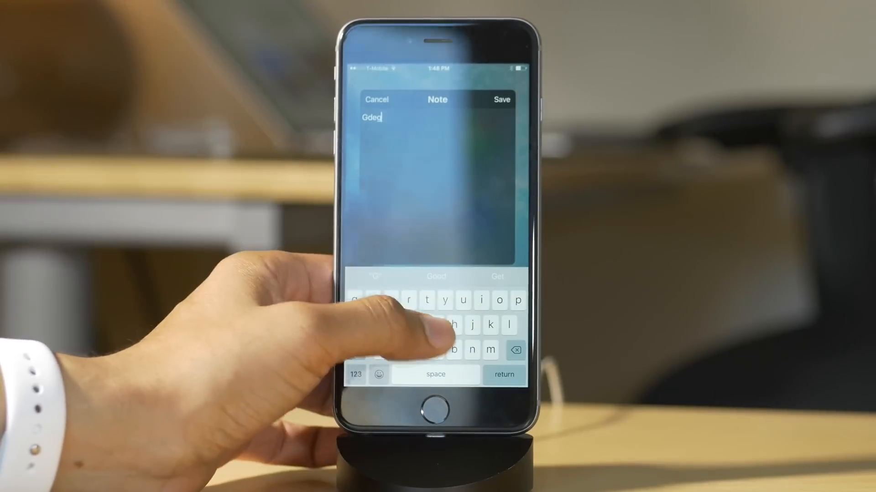
type("ggff")
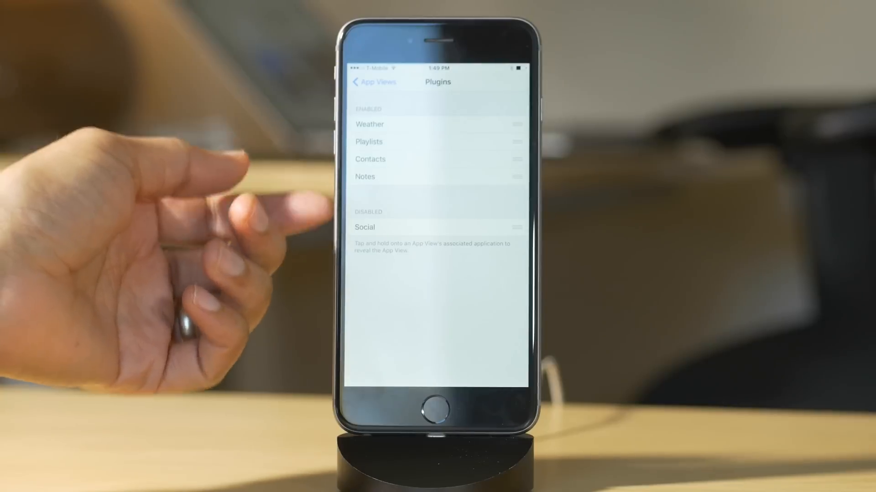
Set the Weather plugin location to Hawaii, keeping temperatures in Fahrenheit.
left_click(373, 83)
type("Hawaii")
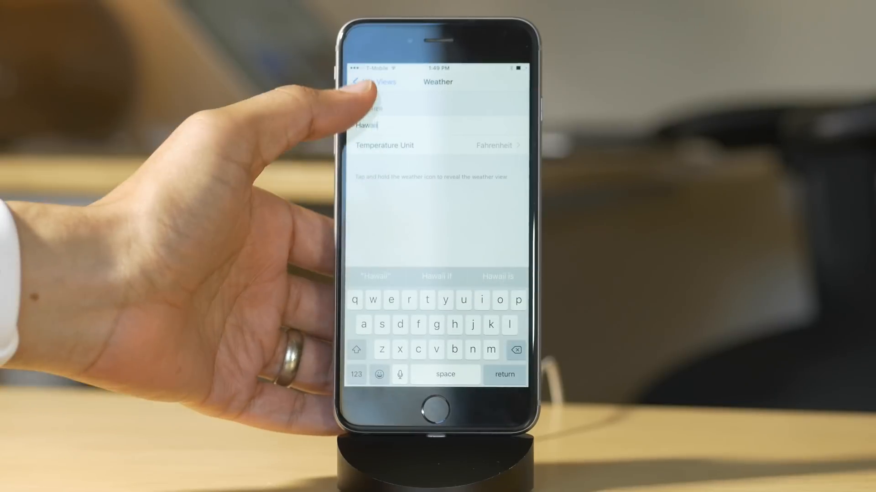
left_click(369, 82)
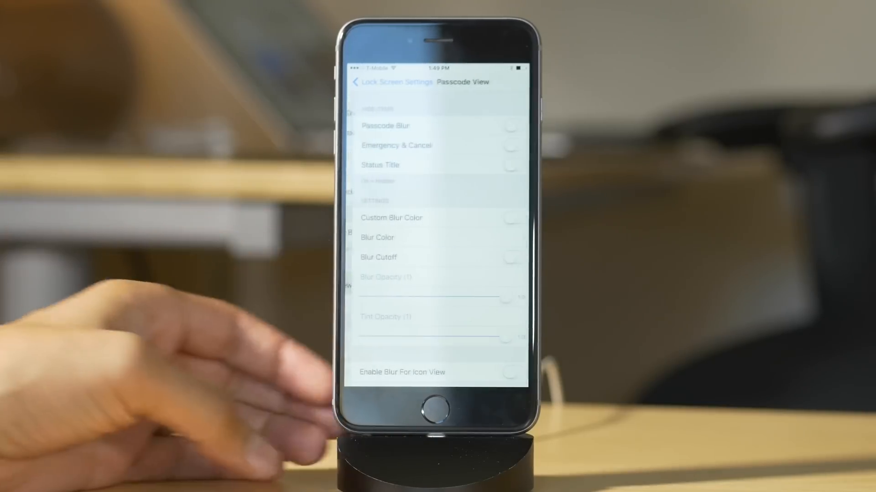
Scroll the Passcode View page to reveal button diameter and spacing settings.
scroll("down", 3)
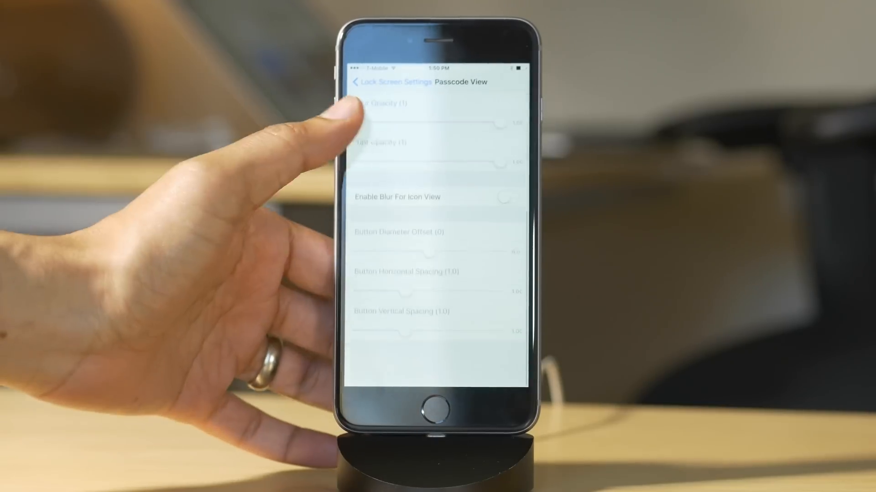